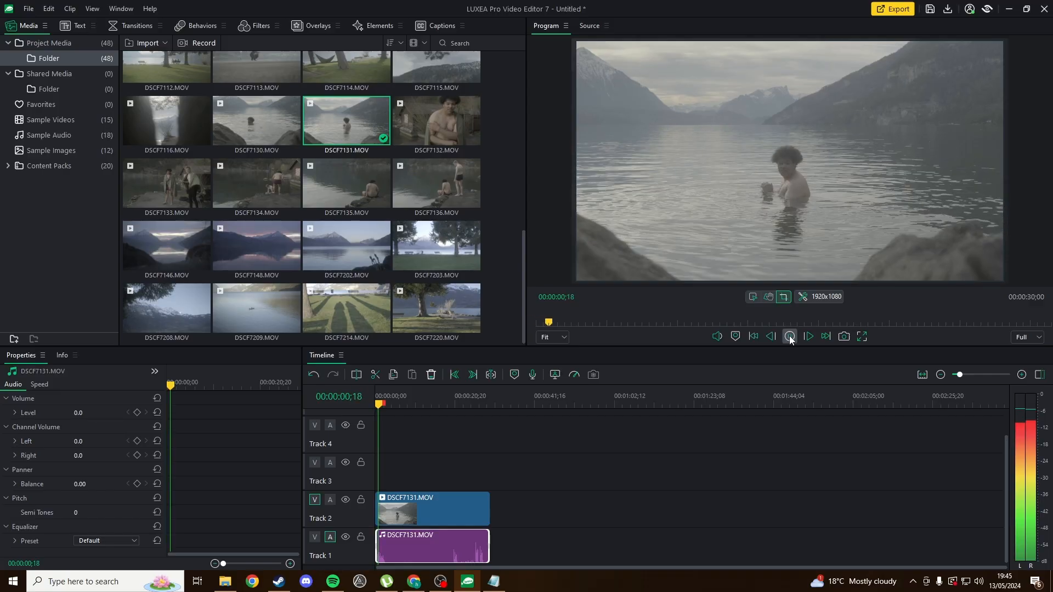
Play back the swimming clip to review it.
{"action": "left_click", "coordinate": [809, 337]}
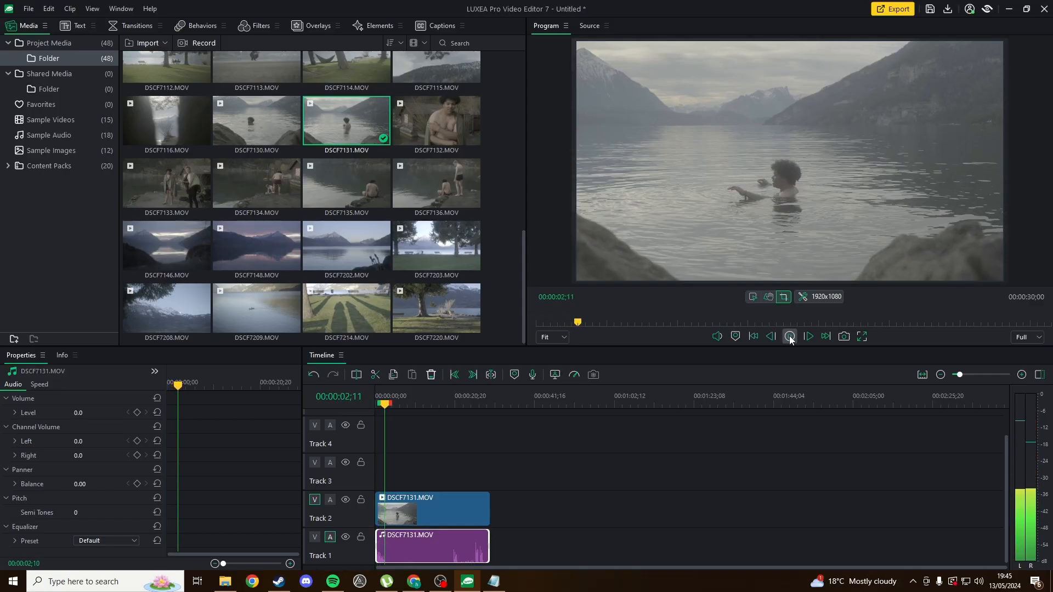
{"action": "left_click", "coordinate": [790, 336]}
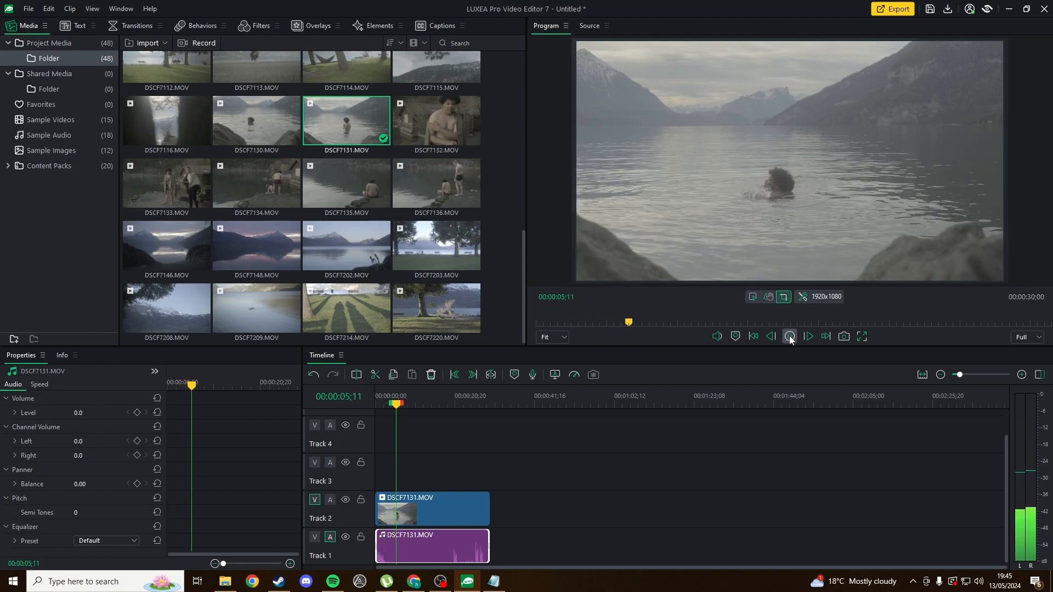
{"action": "left_click", "coordinate": [790, 336]}
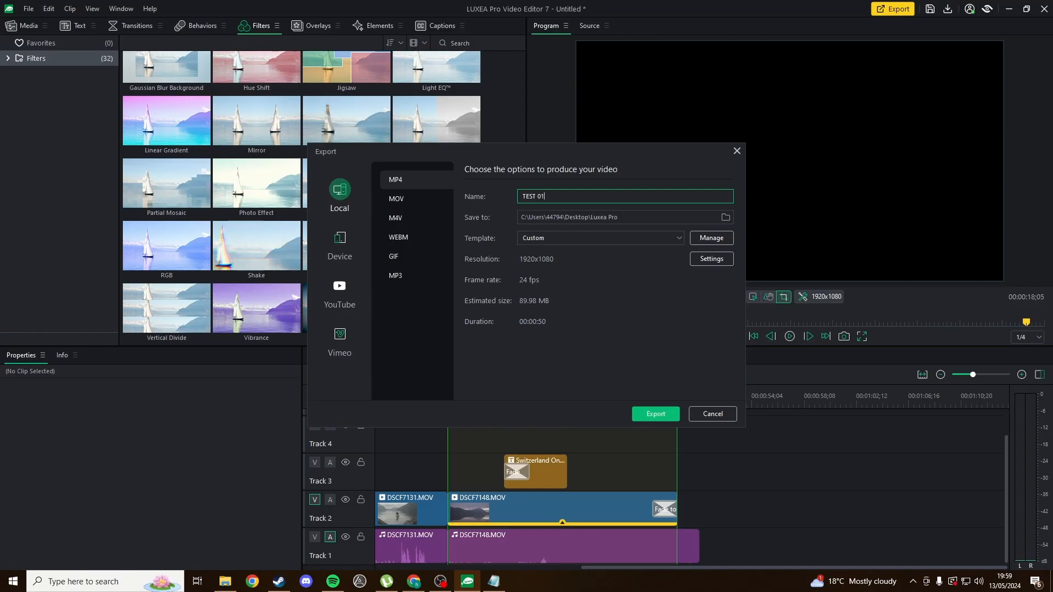
Save the export to Desktop > Luxea Pro and show its H.264 1920x1080 encoding settings.
{"action": "left_click", "coordinate": [724, 217]}
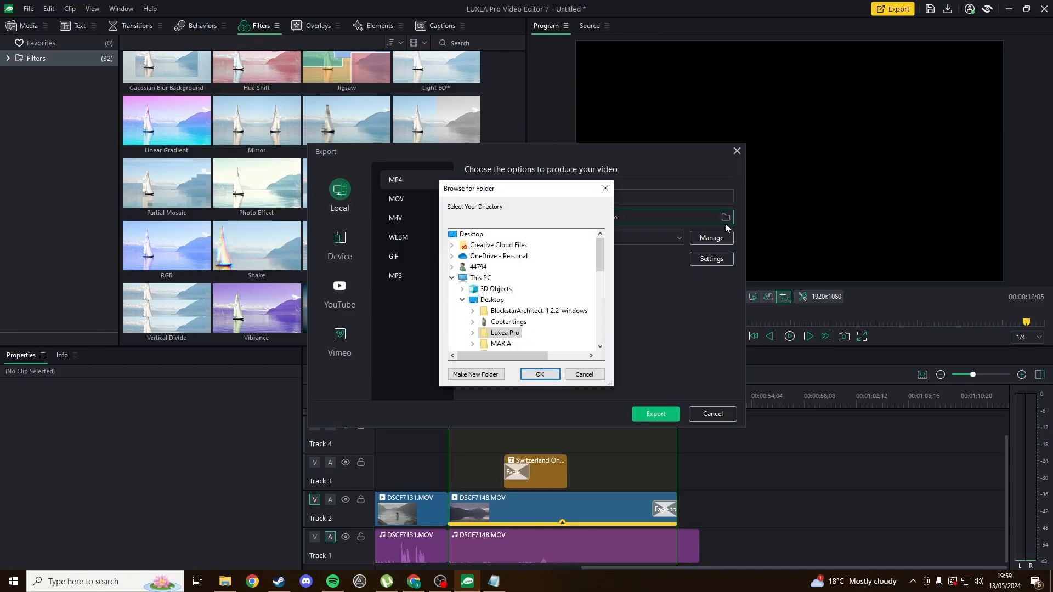
{"action": "left_click", "coordinate": [540, 374]}
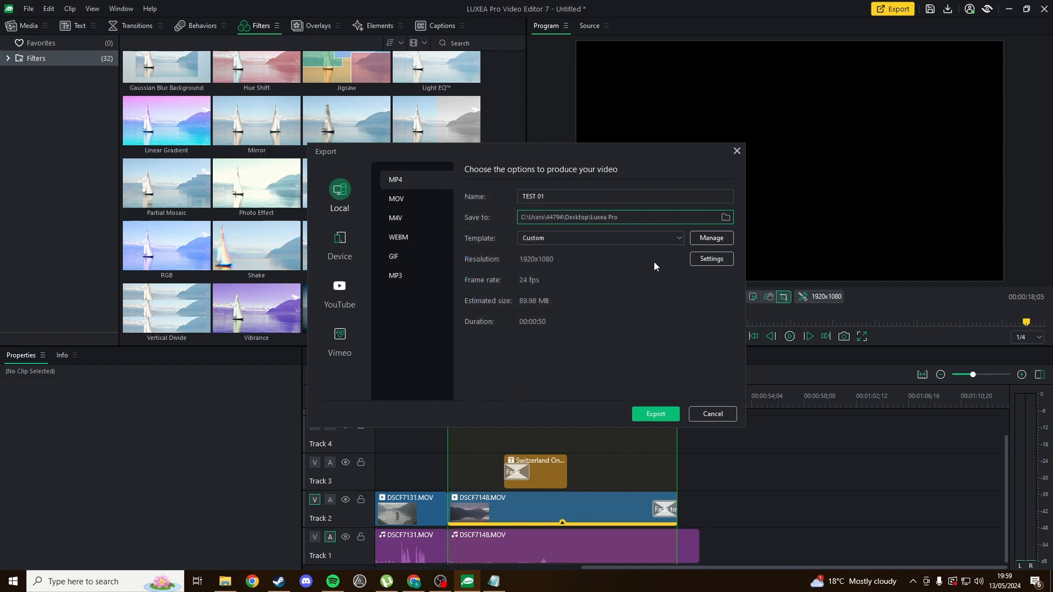
{"action": "left_click", "coordinate": [711, 258]}
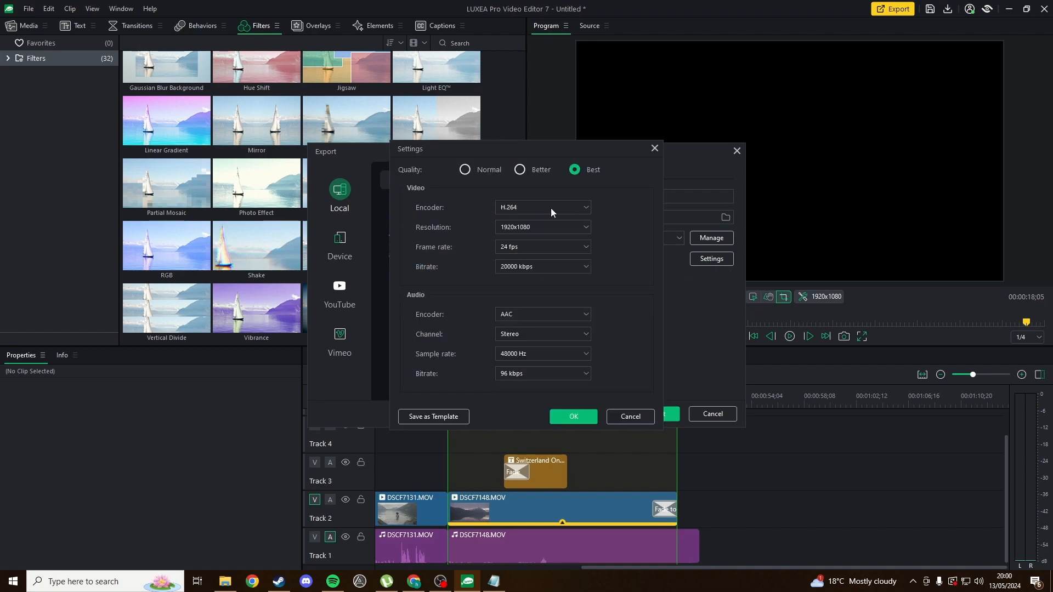